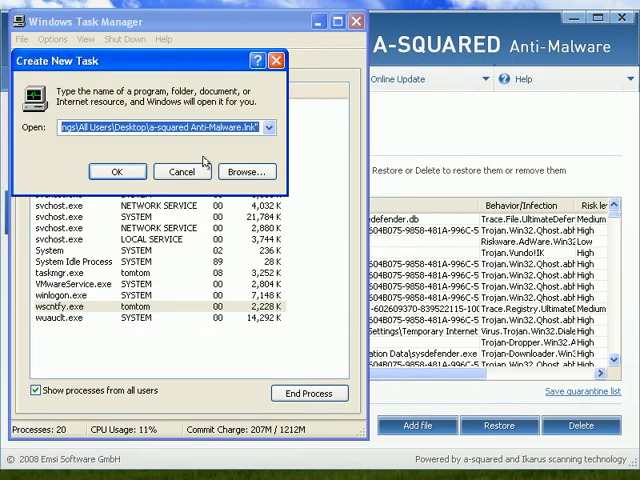
Run 'explorer' as a new task so the desktop and taskbar return
type("explor")
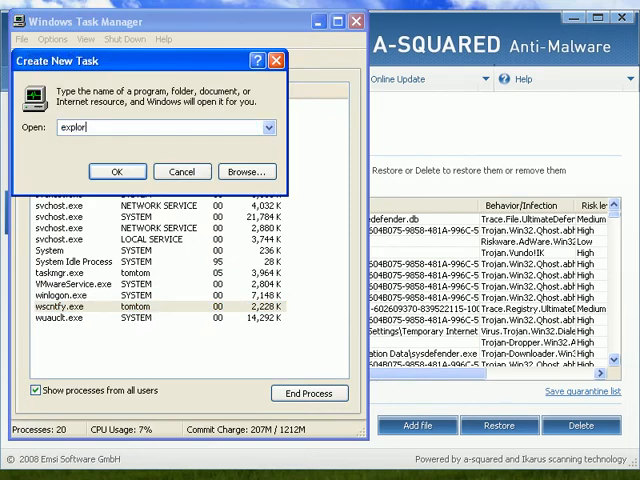
left_click(116, 172)
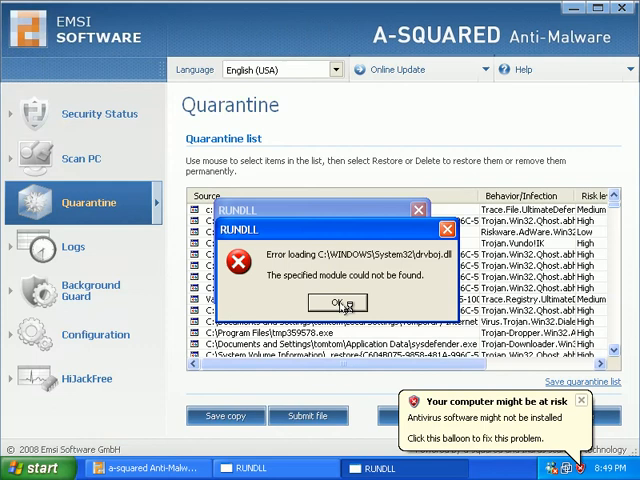
Dismiss the RUNDLL module error and the computer-at-risk security balloon
left_click(338, 302)
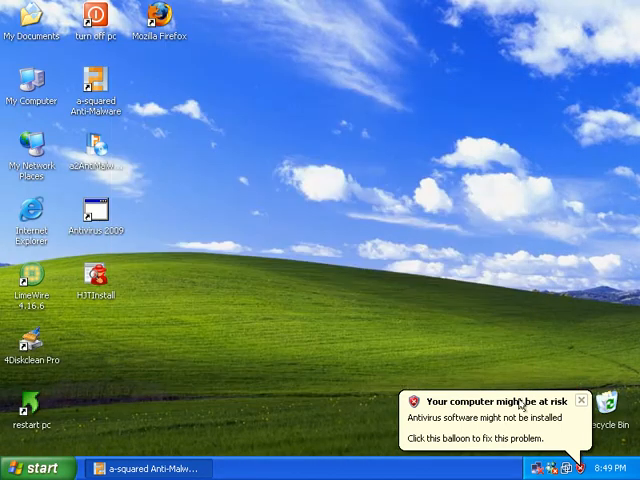
left_click(580, 400)
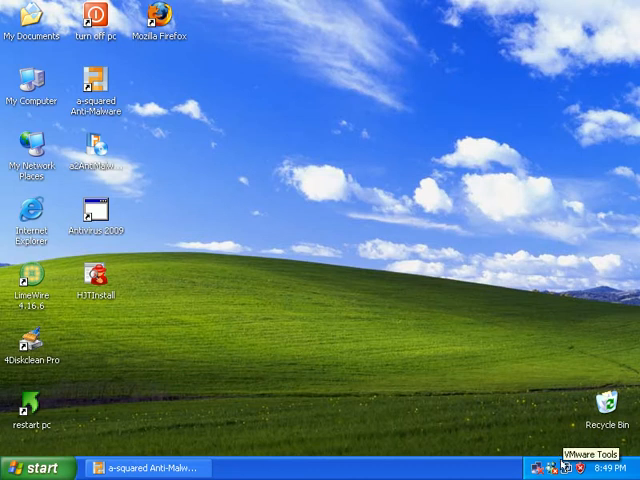
mouse_move(184, 110)
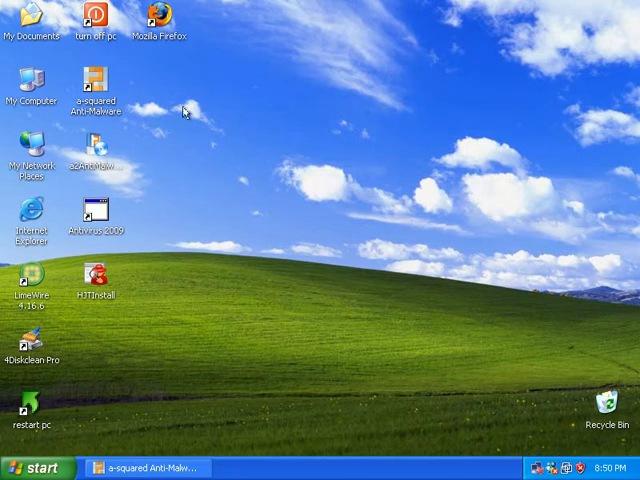
mouse_move(20, 416)
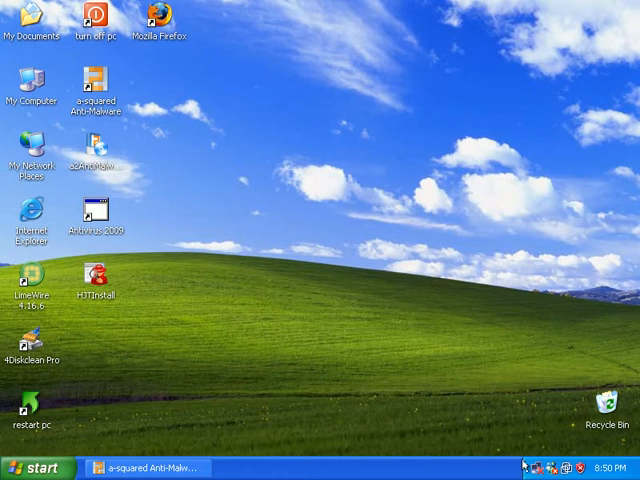
mouse_move(600, 468)
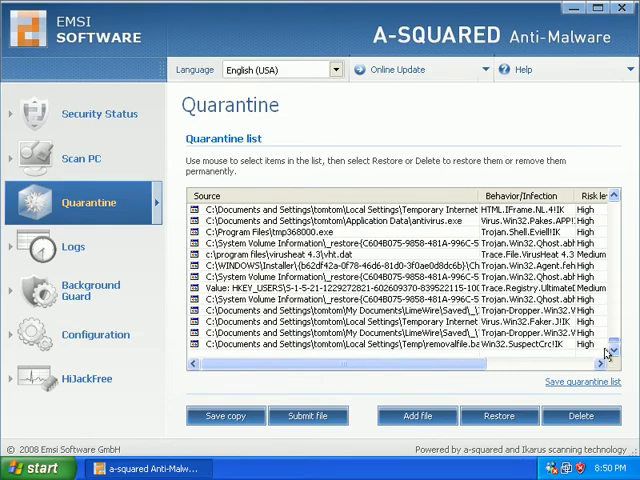
Scroll through the Quarantine list of detected threats and select a column header
scroll("down", 3)
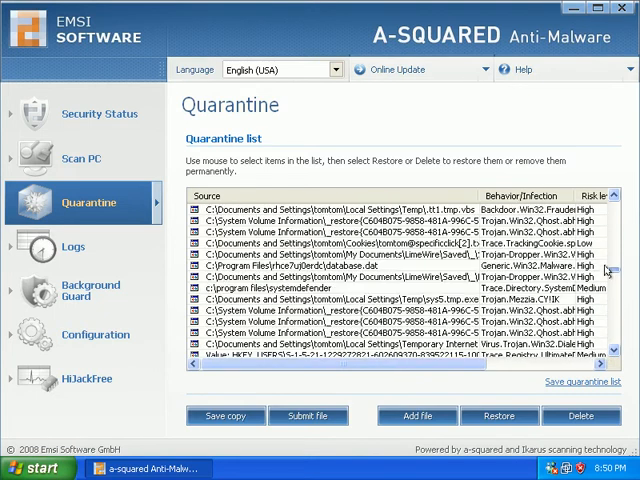
scroll("down", 3)
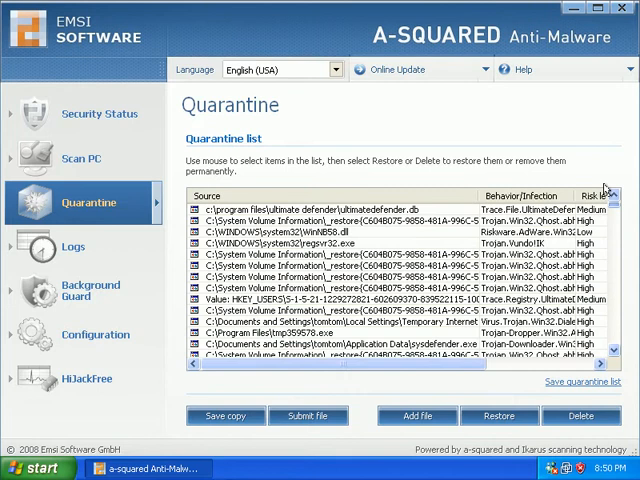
left_click(400, 322)
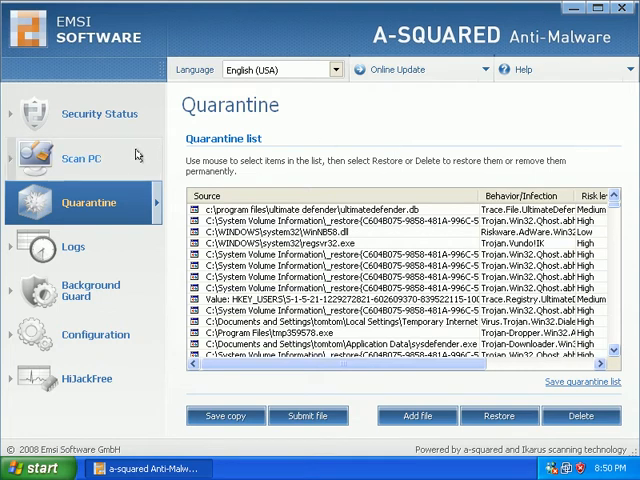
mouse_move(276, 162)
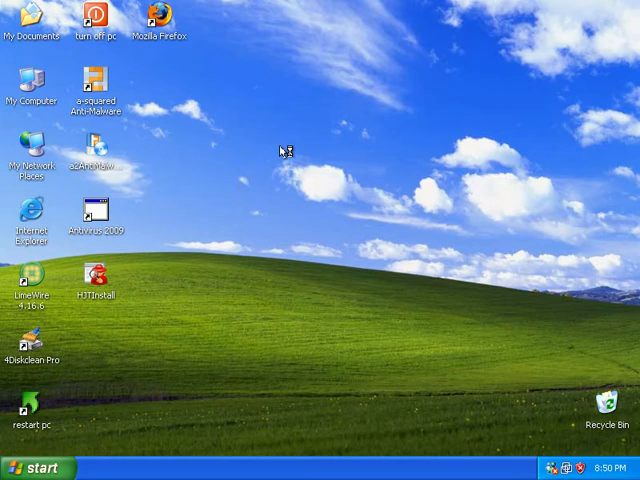
mouse_move(282, 150)
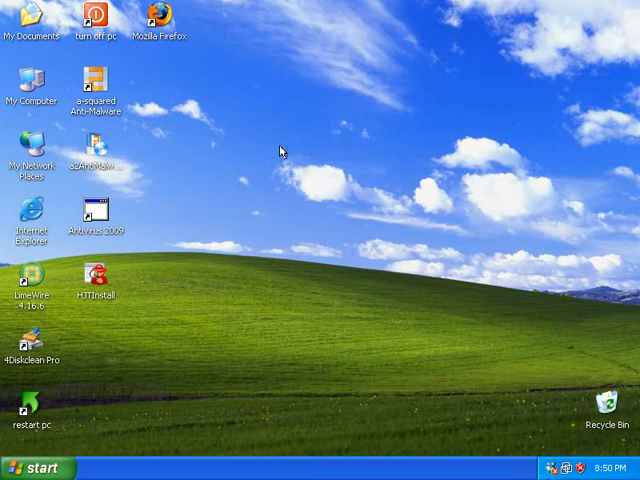
mouse_move(80, 130)
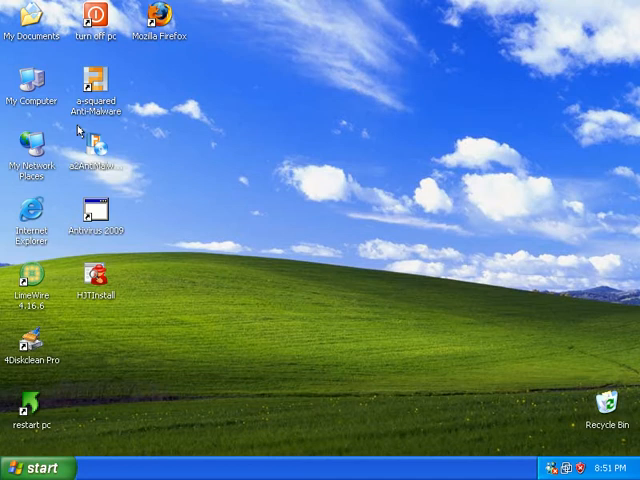
left_click(96, 82)
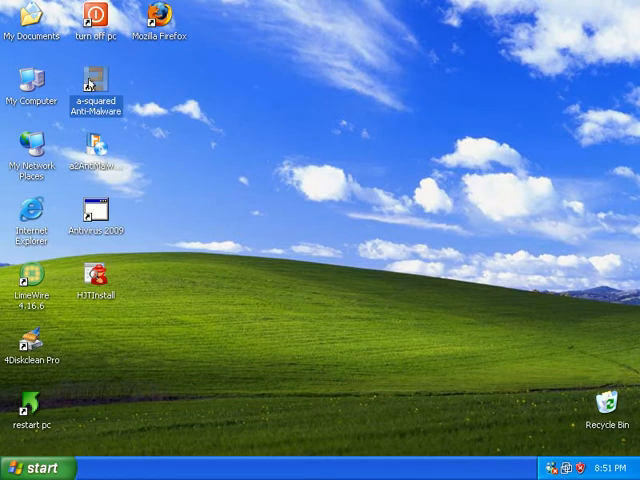
double_click(92, 84)
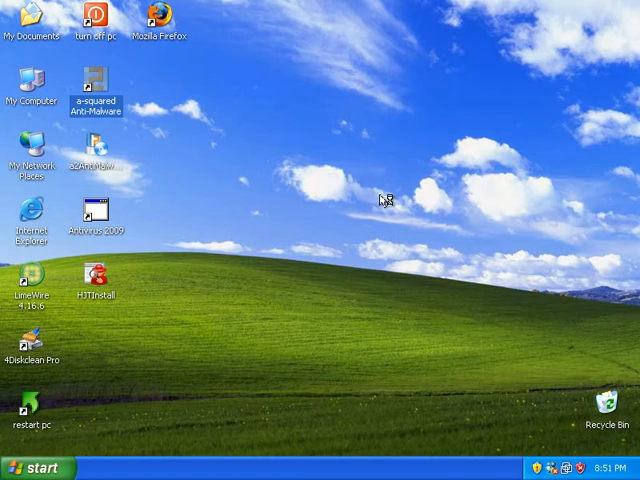
mouse_move(382, 198)
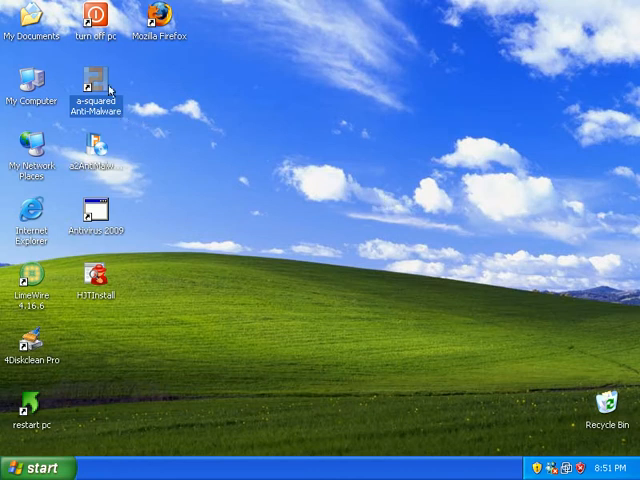
double_click(96, 84)
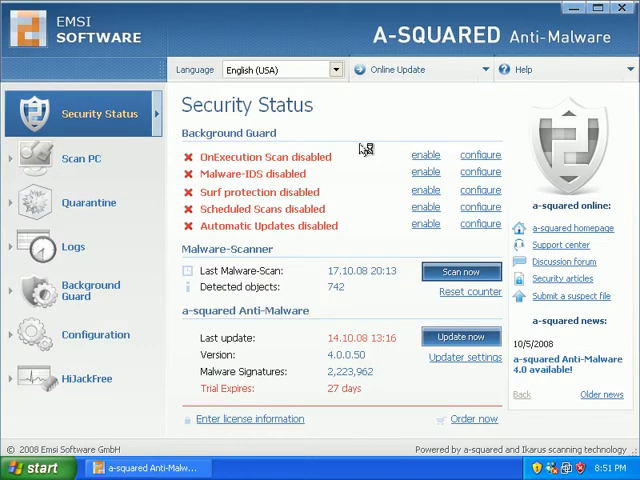
mouse_move(398, 204)
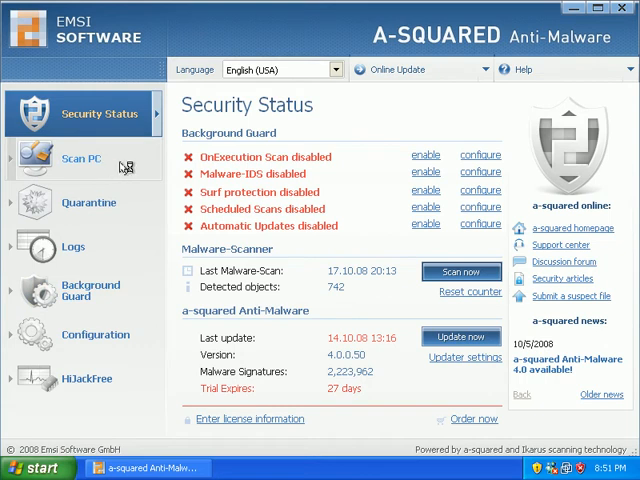
mouse_move(372, 324)
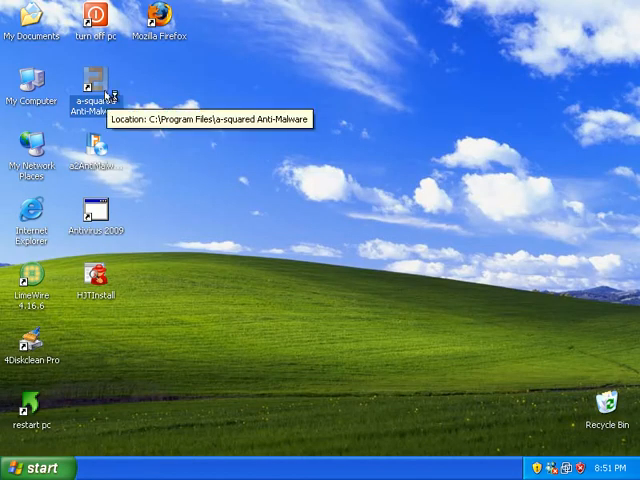
Launch a-squared Anti-Malware from its desktop shortcut, which brings up HiJackFree
right_click(96, 84)
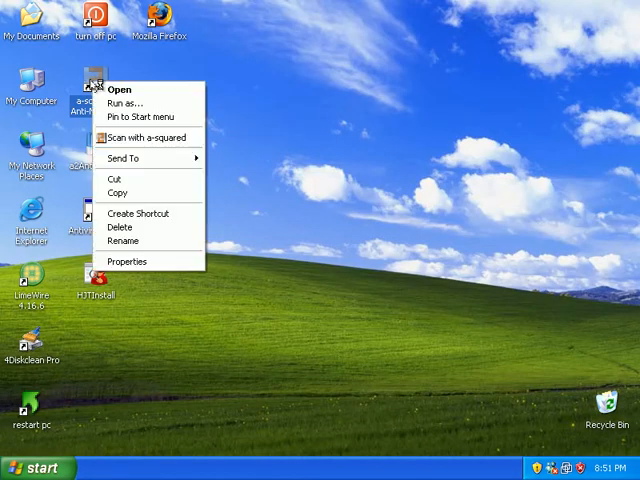
left_click(424, 120)
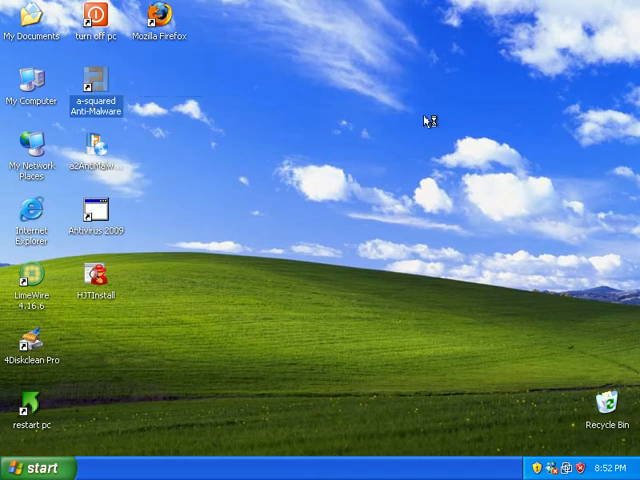
mouse_move(438, 108)
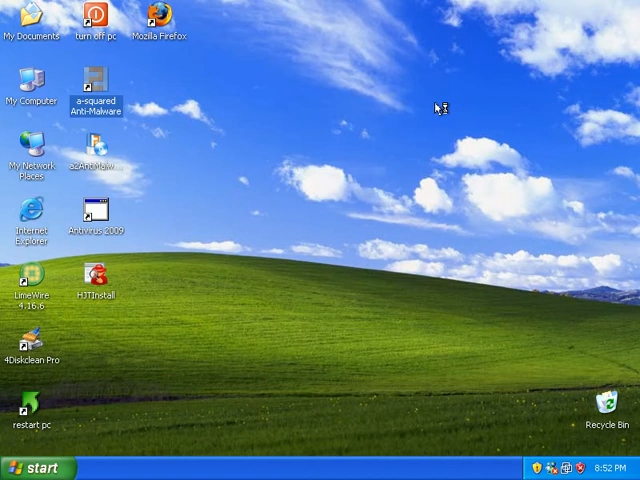
double_click(96, 80)
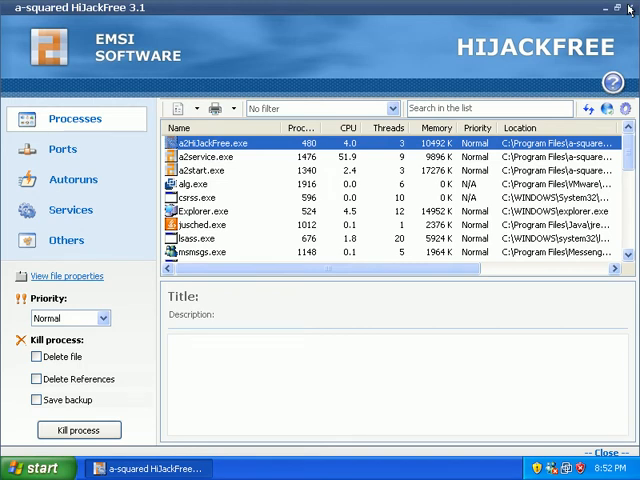
Close HiJackFree and reopen a-squared Anti-Malware on its Security Status overview
left_click(630, 8)
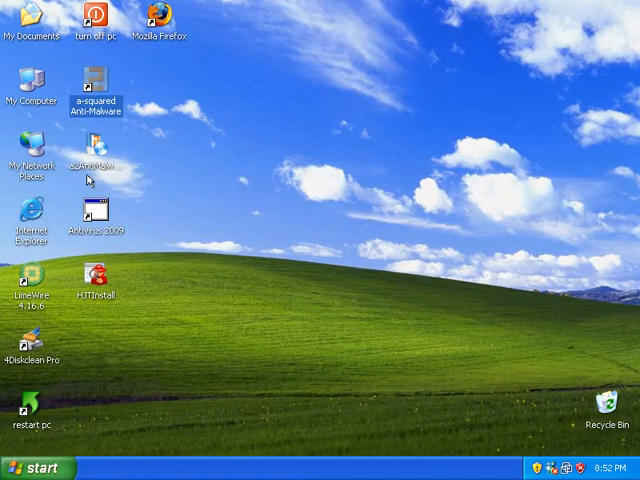
right_click(96, 96)
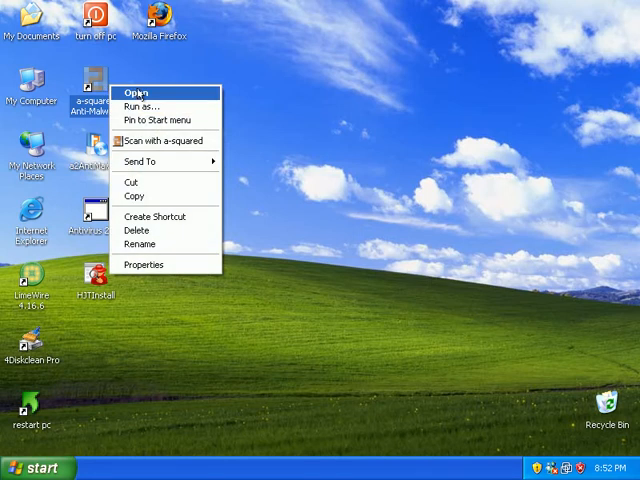
left_click(138, 92)
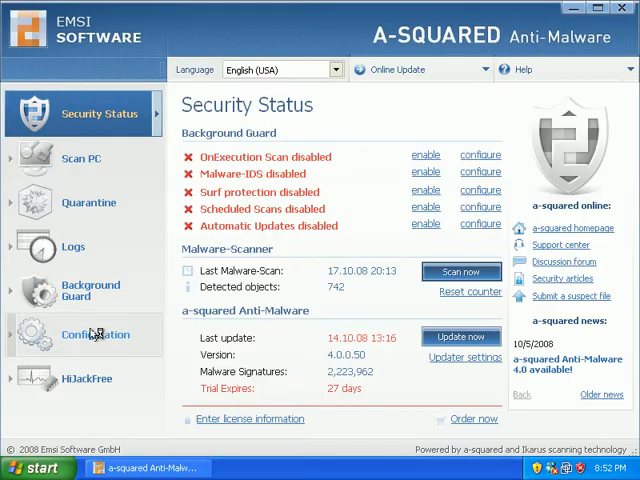
In Configuration's General Settings, enable the background guard on system startup
left_click(96, 334)
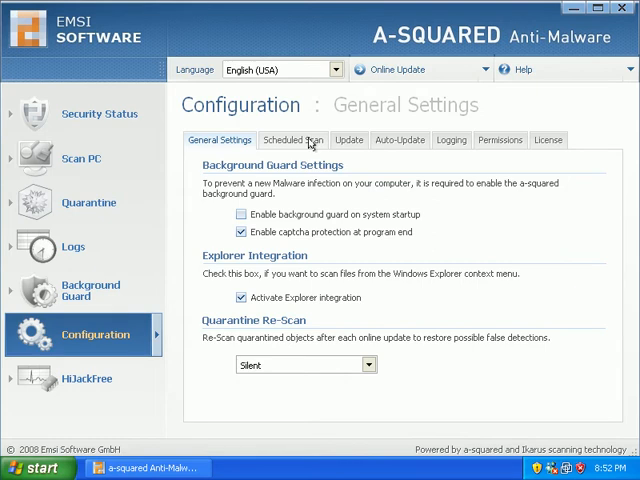
left_click(292, 140)
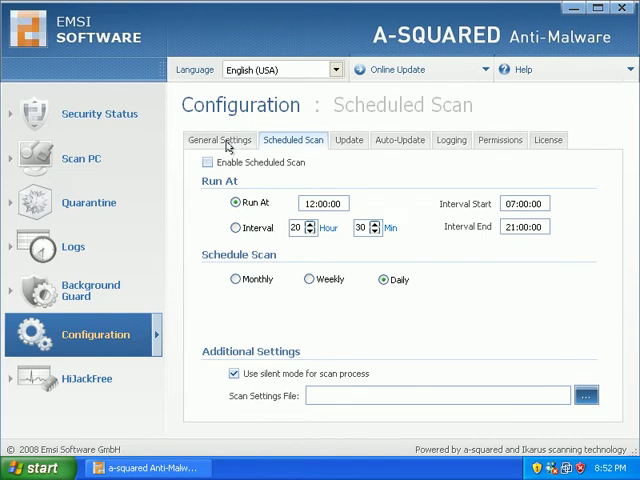
mouse_move(228, 146)
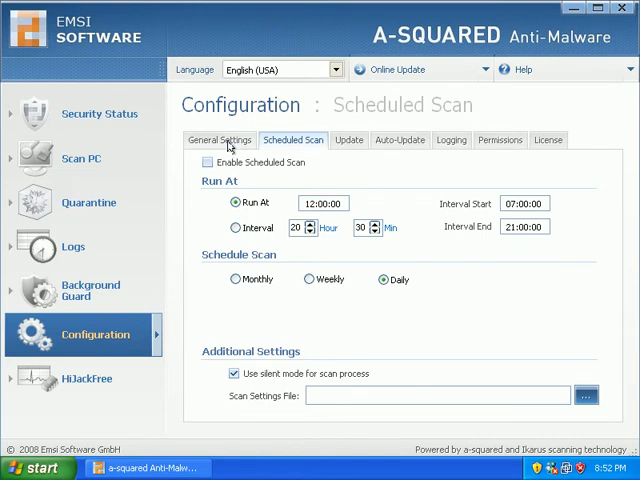
left_click(218, 140)
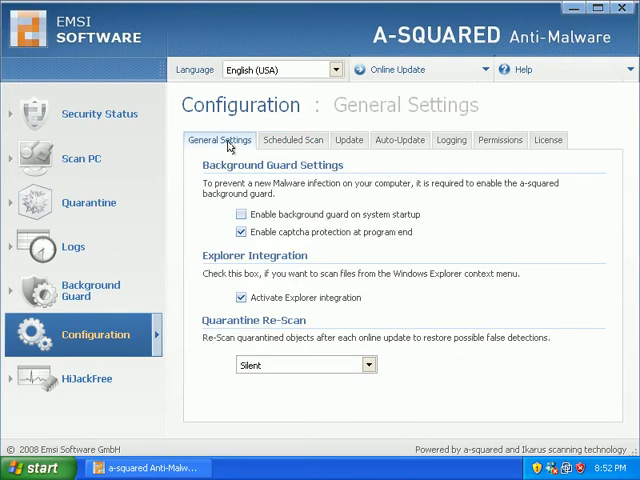
left_click(240, 214)
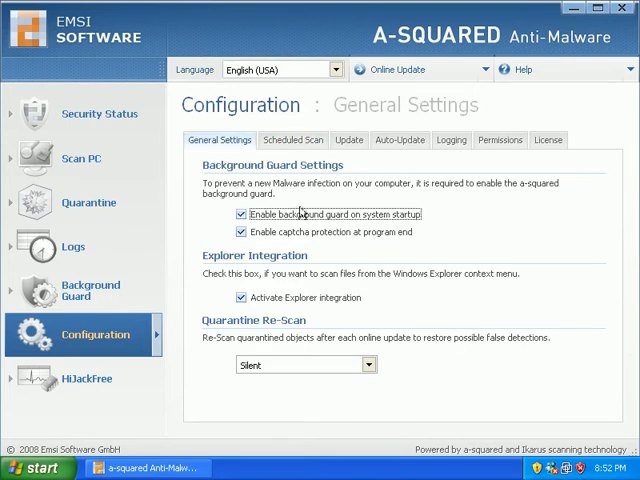
Enable auto-update on the Auto-Update settings
left_click(292, 140)
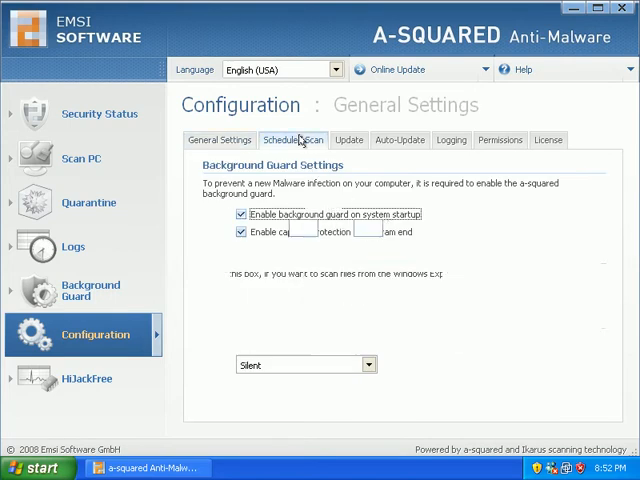
left_click(292, 140)
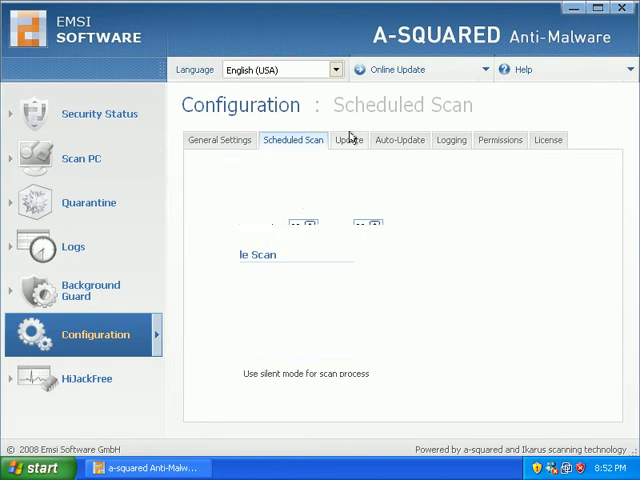
left_click(348, 140)
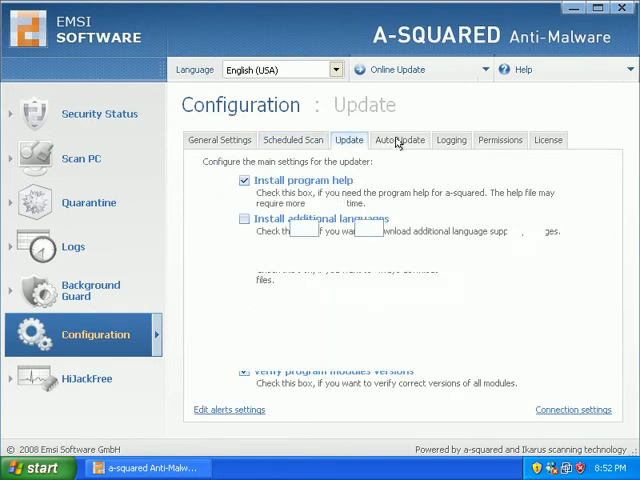
left_click(400, 140)
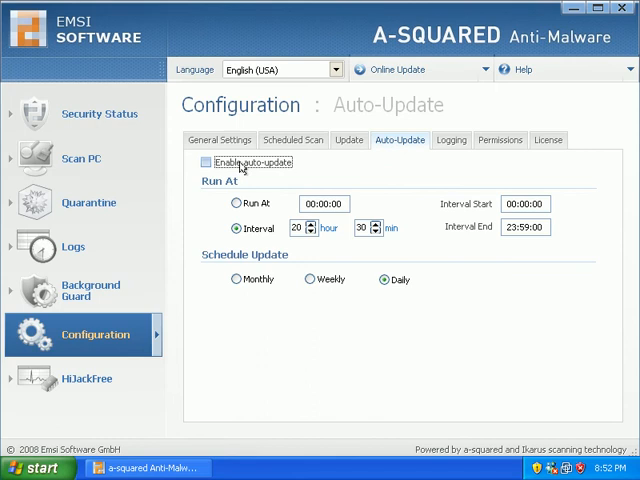
left_click(206, 162)
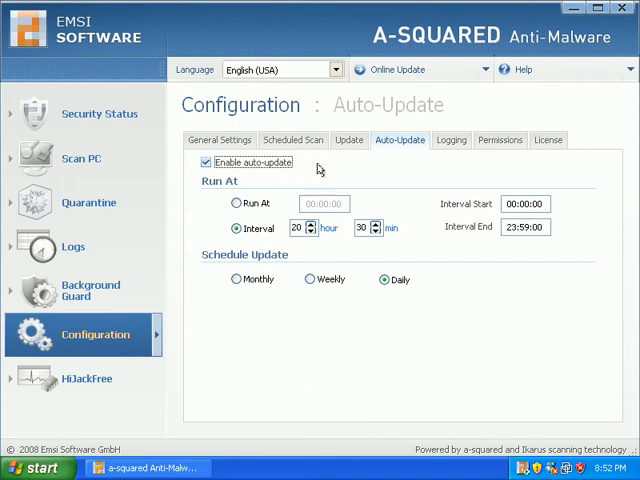
mouse_move(320, 304)
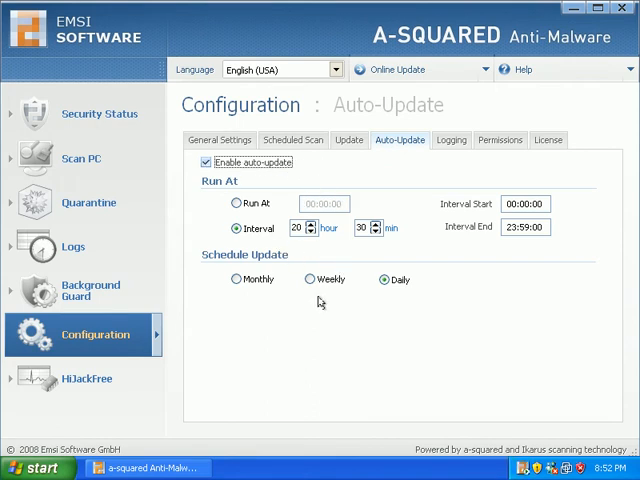
mouse_move(352, 244)
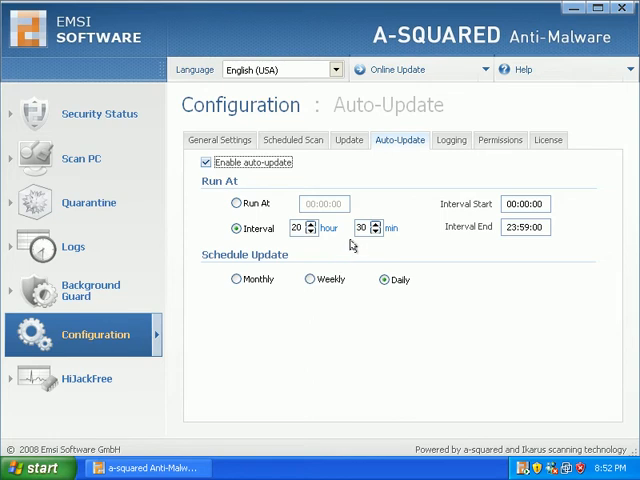
mouse_move(388, 200)
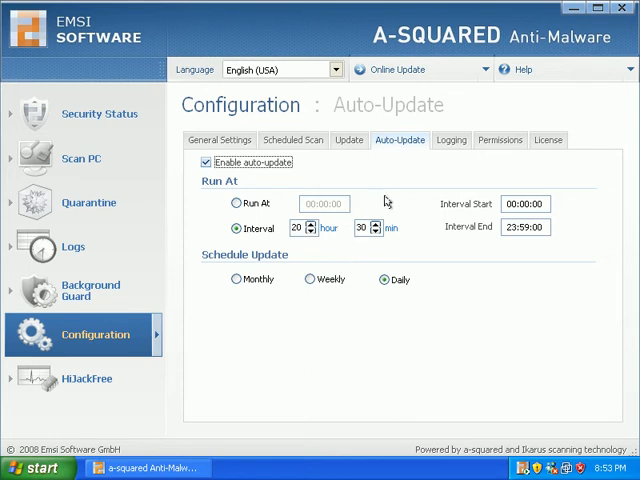
mouse_move(408, 162)
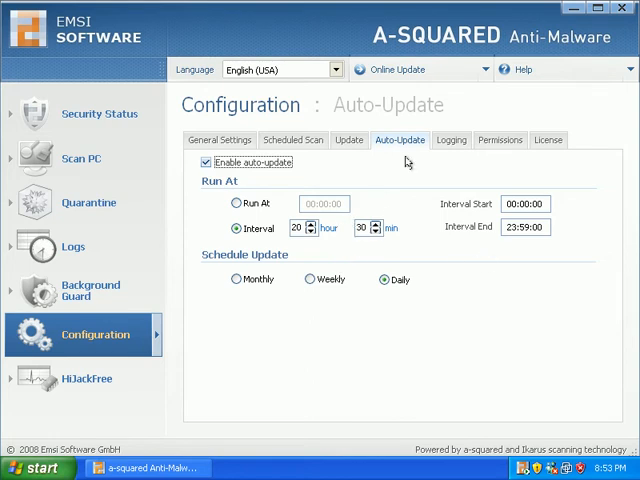
Review the Logging settings and the Permissions for non-admin users and guests
left_click(450, 140)
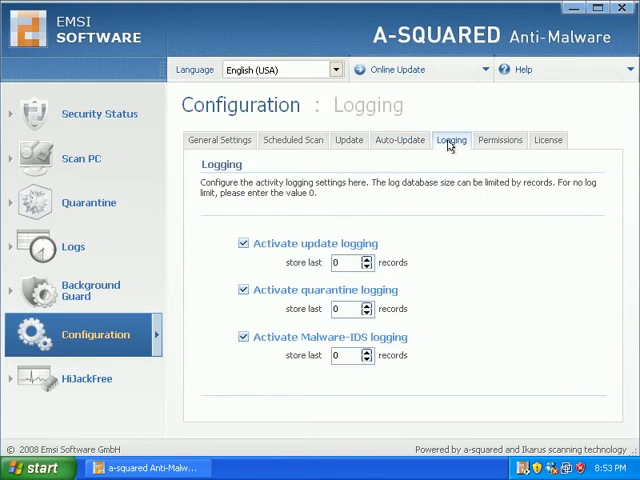
left_click(500, 140)
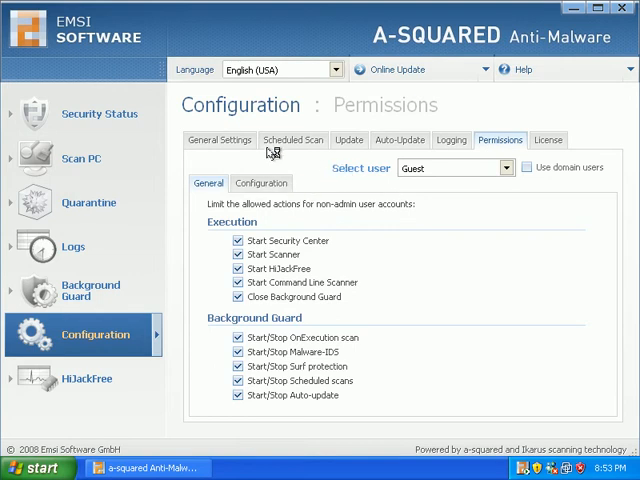
left_click(260, 184)
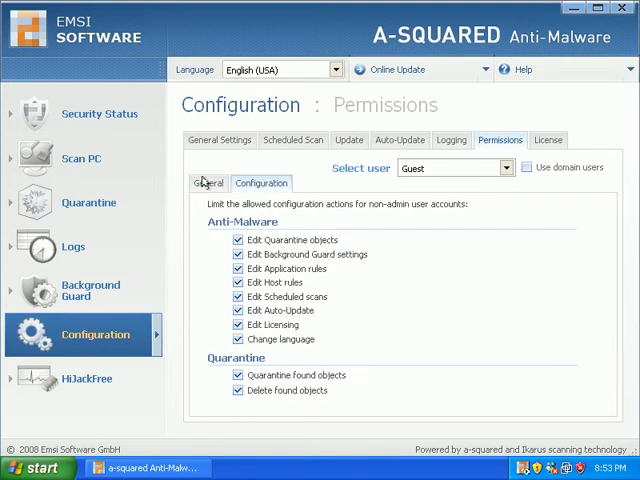
left_click(208, 184)
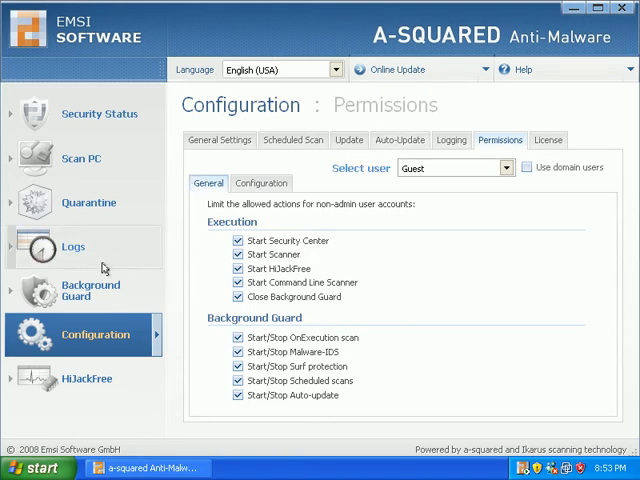
In Background Guard, activate Malware-IDS with all its watches
left_click(88, 290)
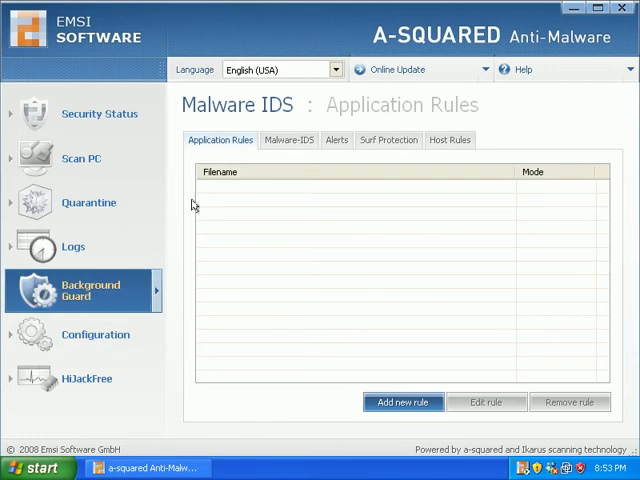
left_click(288, 140)
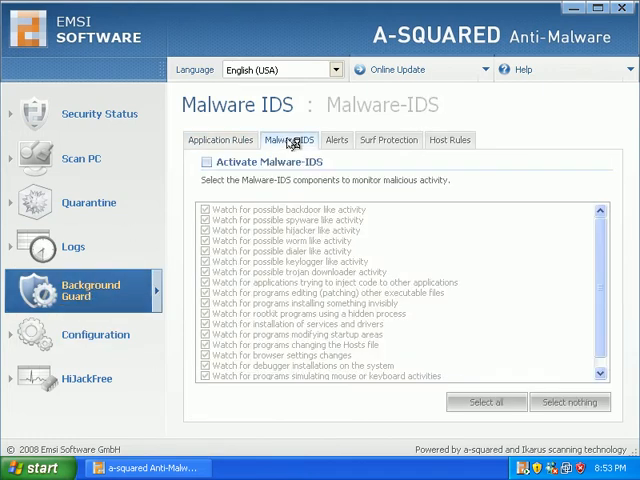
left_click(206, 160)
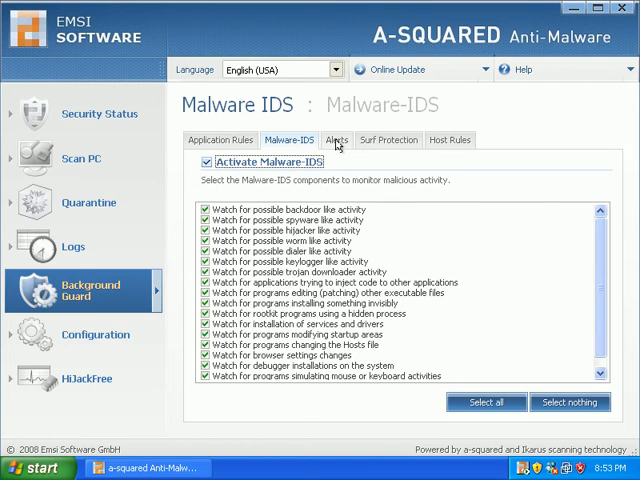
On Alerts, enable the OnExecution scan with riskware and unknown-malware alerts
left_click(336, 140)
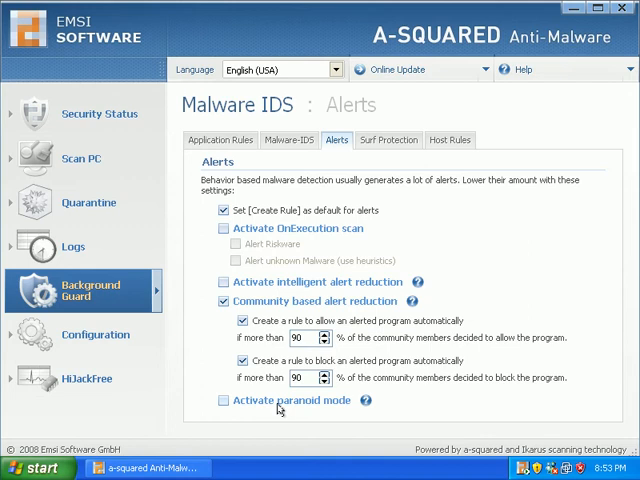
mouse_move(324, 412)
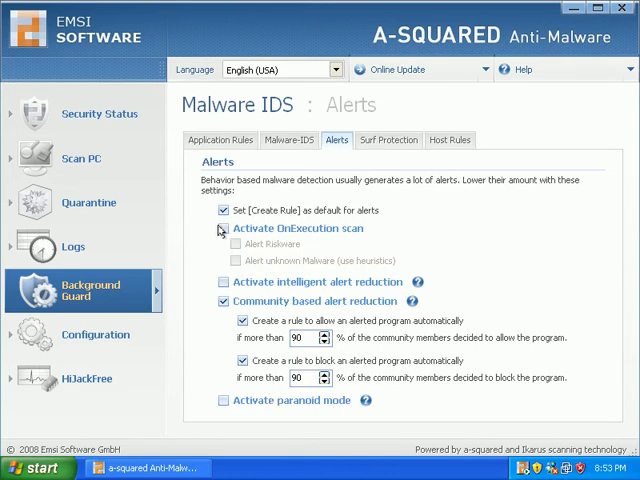
left_click(222, 228)
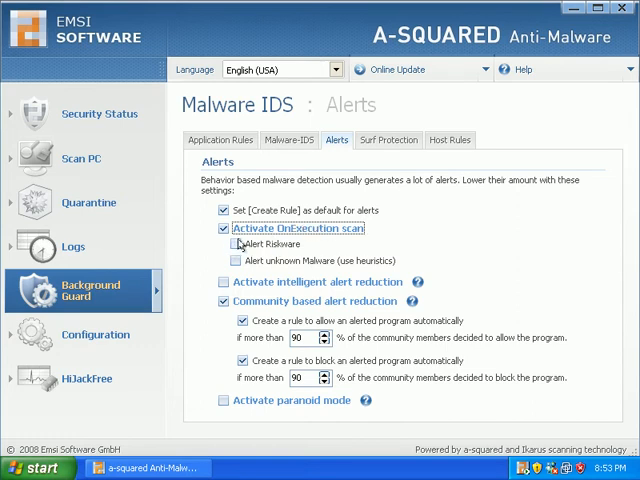
left_click(238, 244)
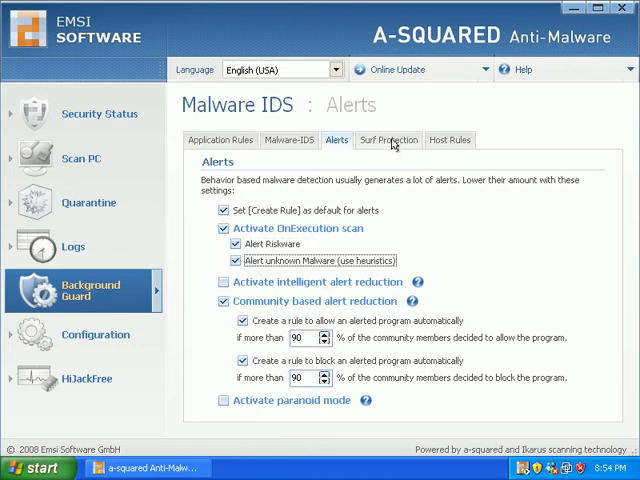
Activate Surf protection with default TrackingCookies action and show the empty Host Rules list
left_click(388, 140)
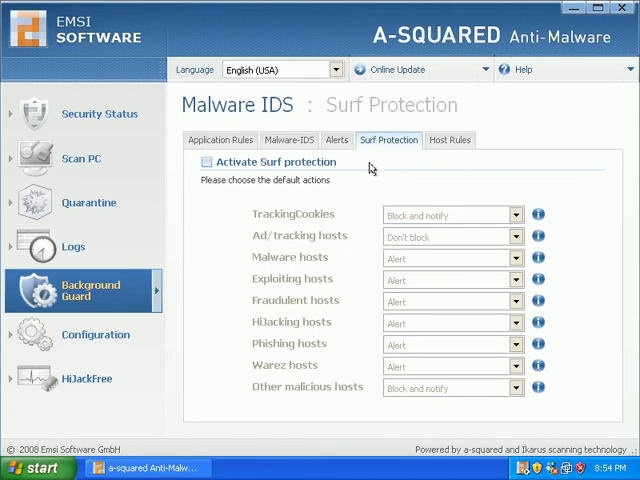
left_click(206, 162)
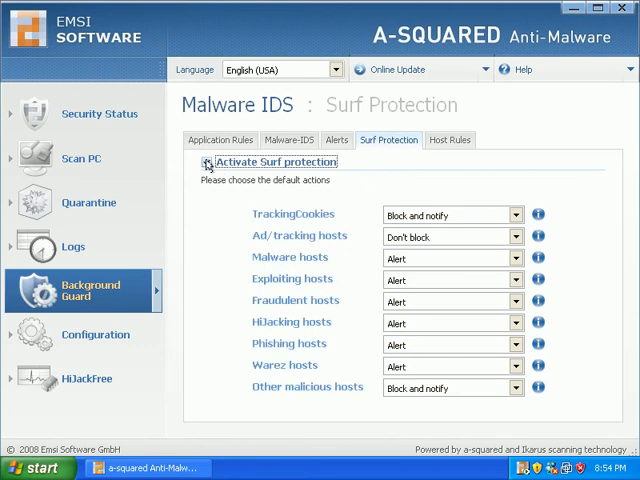
left_click(206, 162)
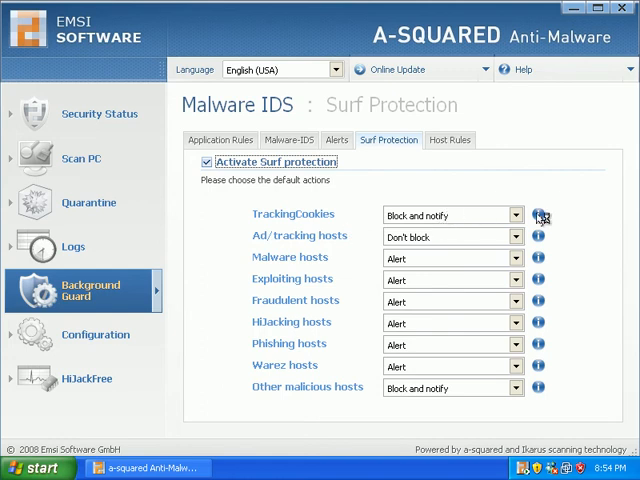
left_click(516, 216)
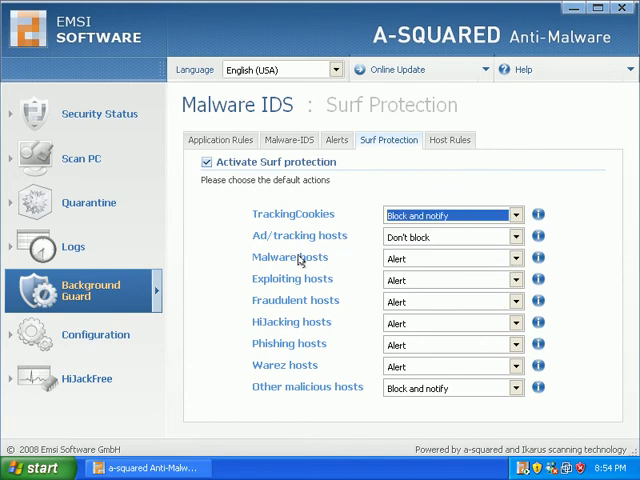
mouse_move(290, 288)
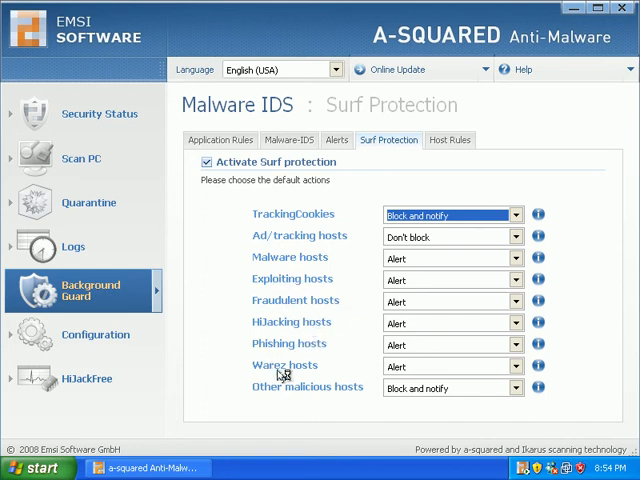
left_click(450, 140)
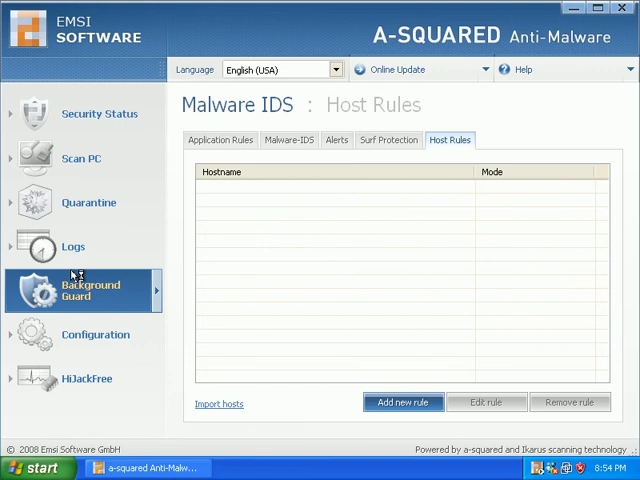
mouse_move(80, 342)
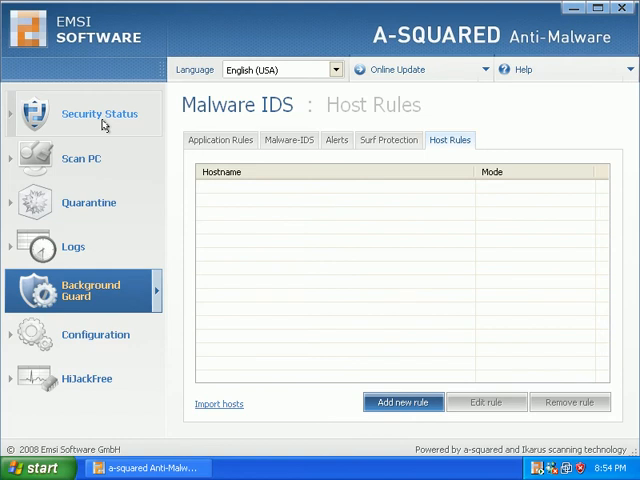
Review Security Status confirming the guards are enabled and reach the Clean Computer scan setup
left_click(100, 112)
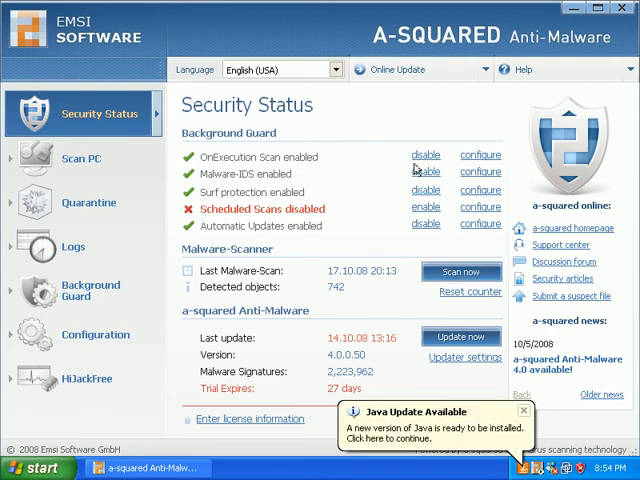
mouse_move(436, 174)
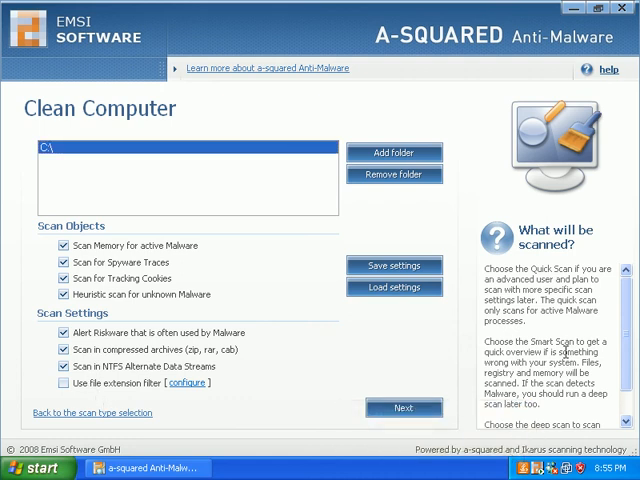
scroll("down", 3)
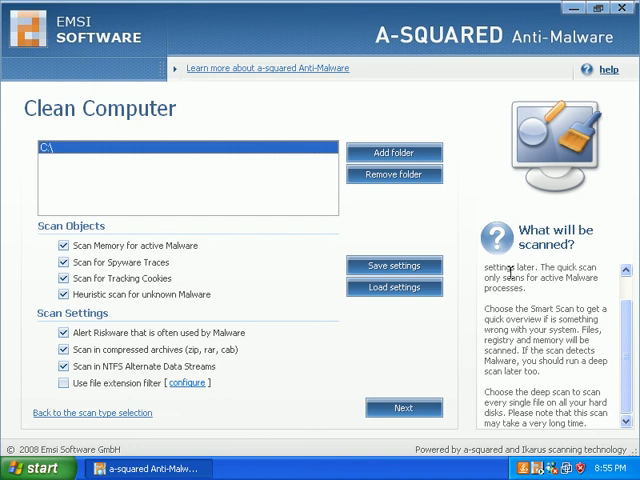
mouse_move(314, 16)
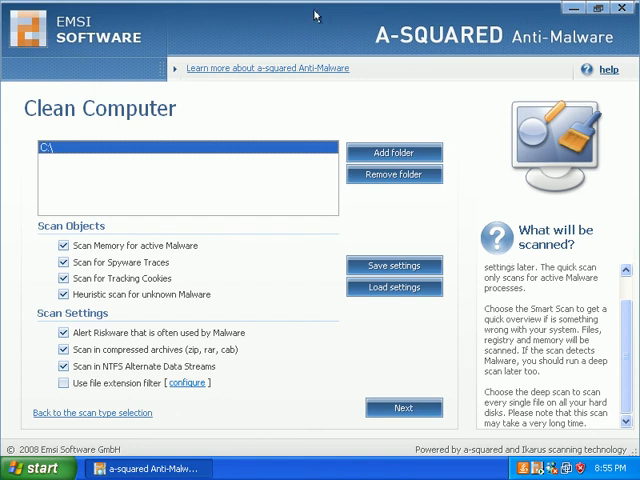
mouse_move(316, 16)
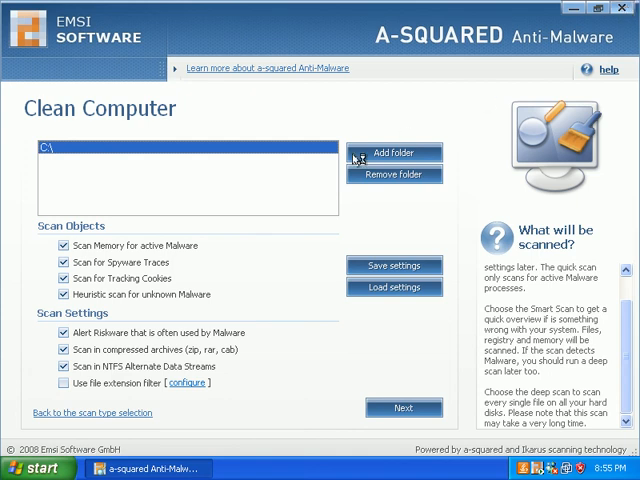
Close and relaunch a-squared, show Configuration general settings, then bring up the Start menu
left_click(576, 8)
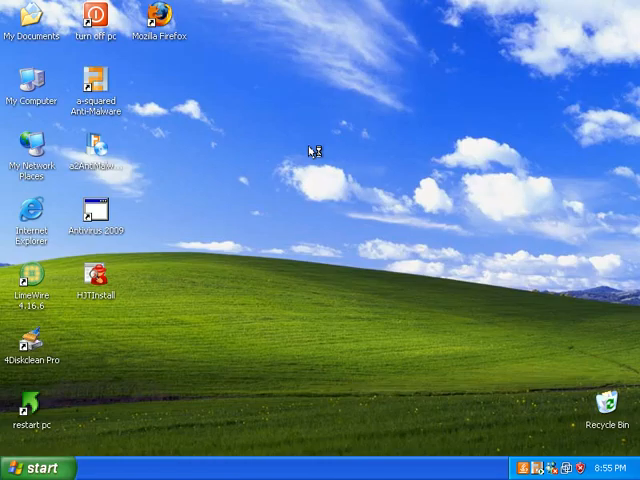
mouse_move(308, 158)
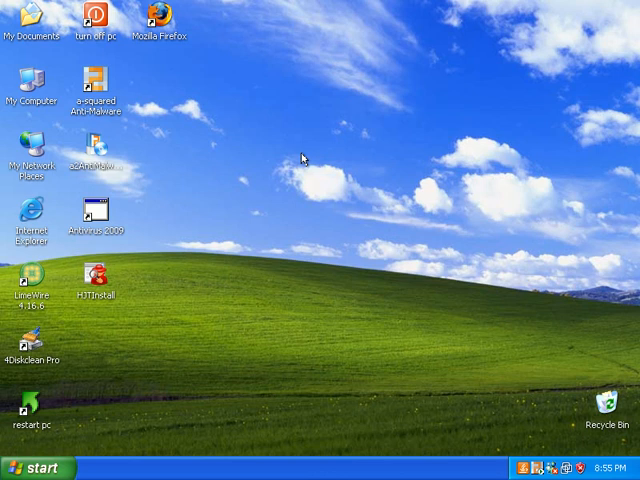
double_click(96, 84)
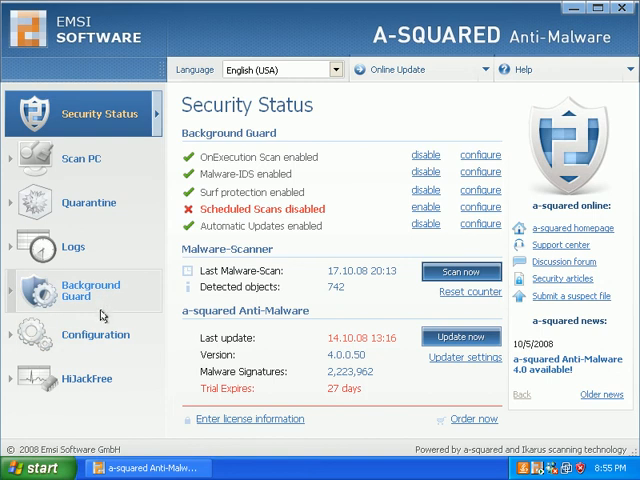
left_click(96, 334)
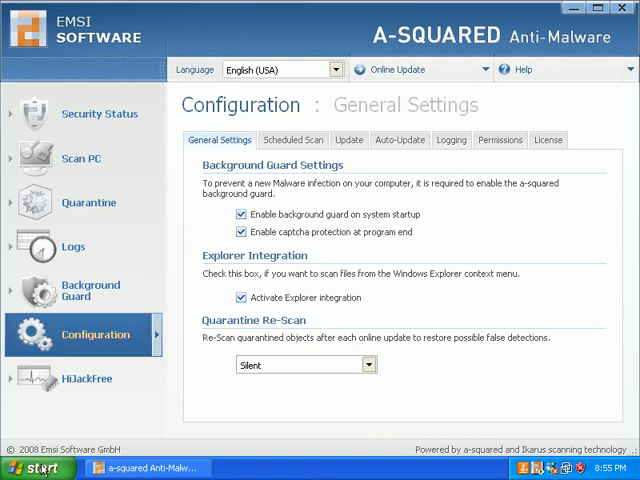
left_click(30, 468)
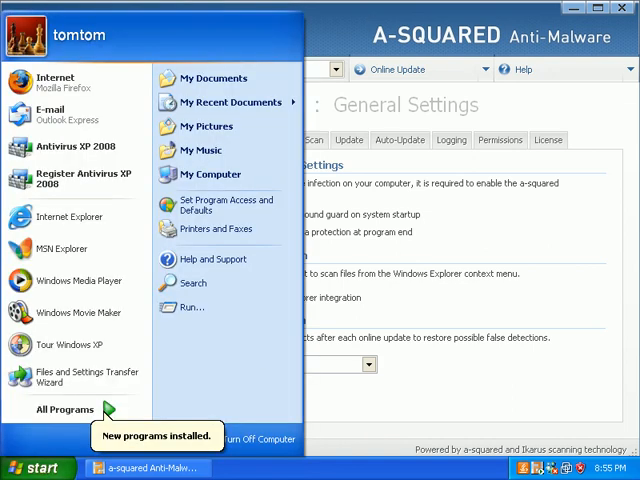